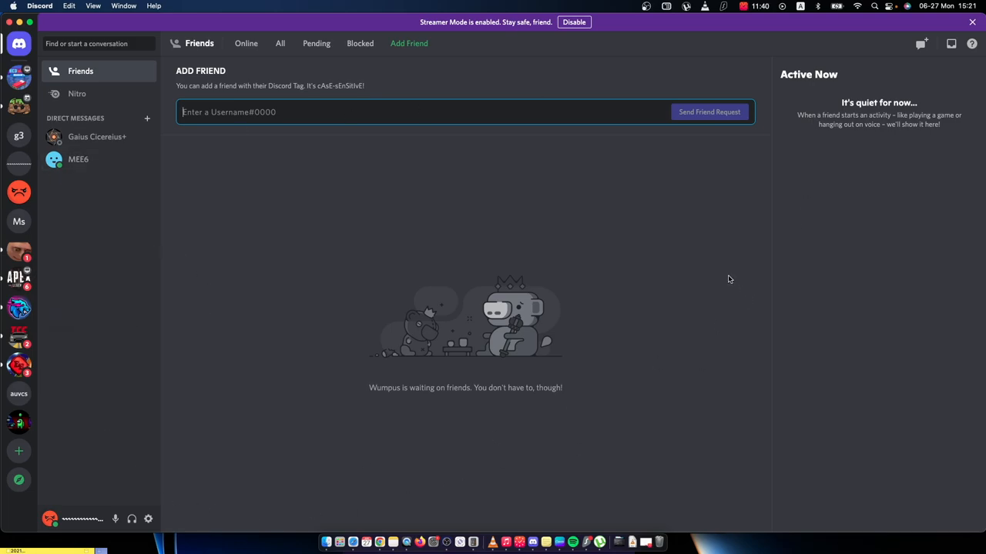
mouse_move(712, 278)
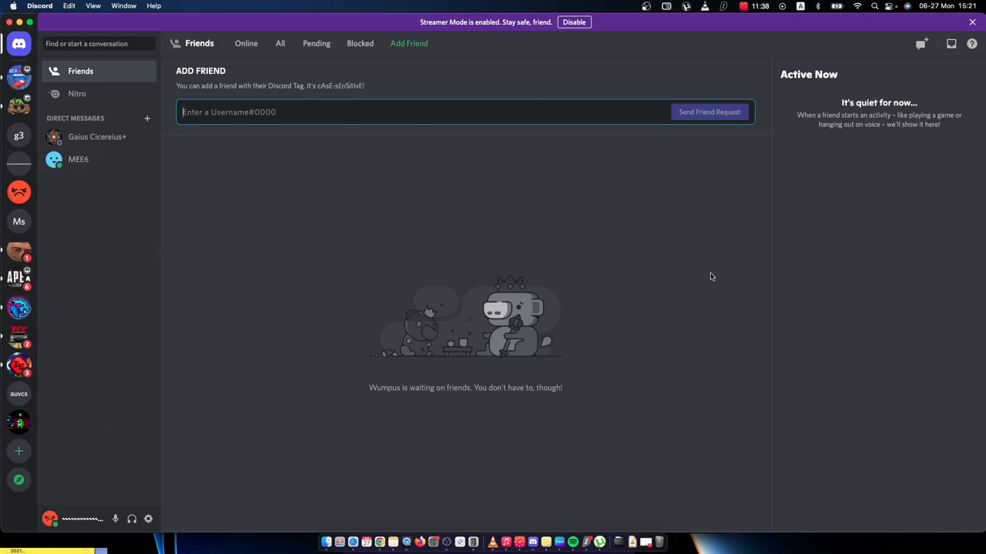
mouse_move(708, 277)
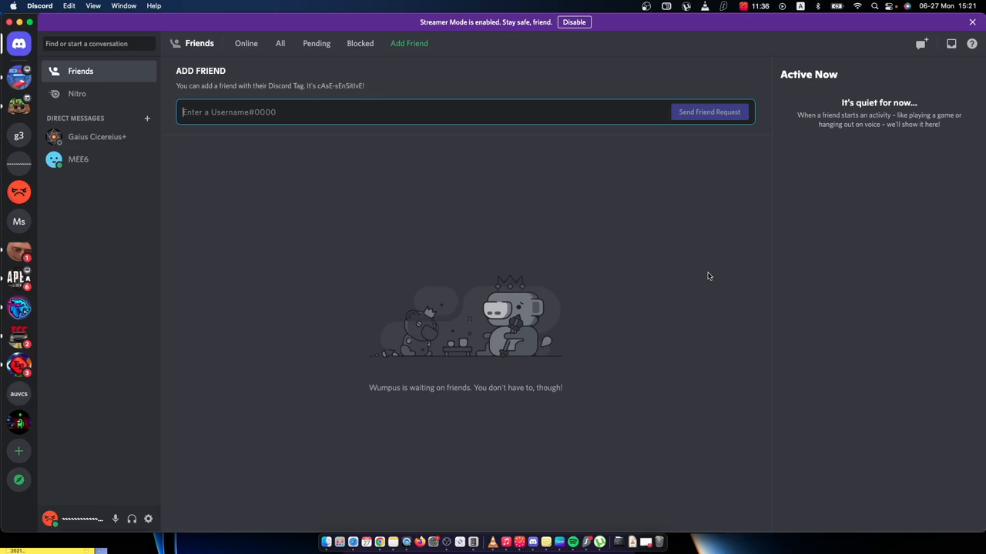
mouse_move(703, 276)
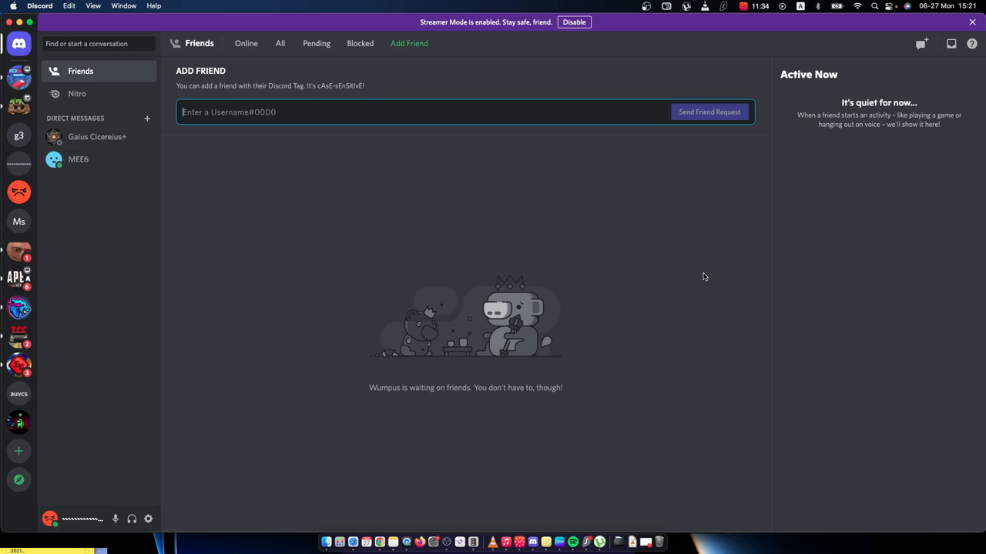
mouse_move(512, 268)
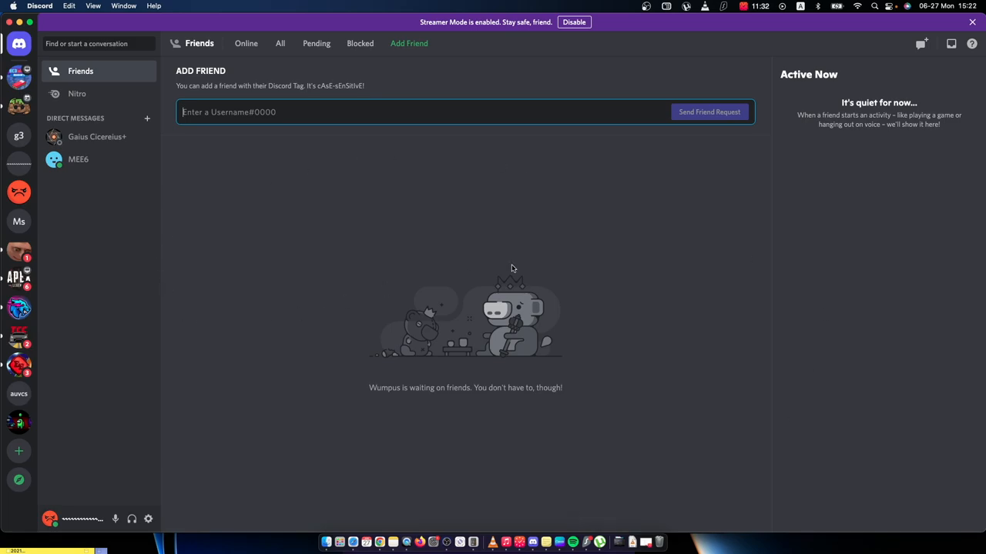
mouse_move(412, 355)
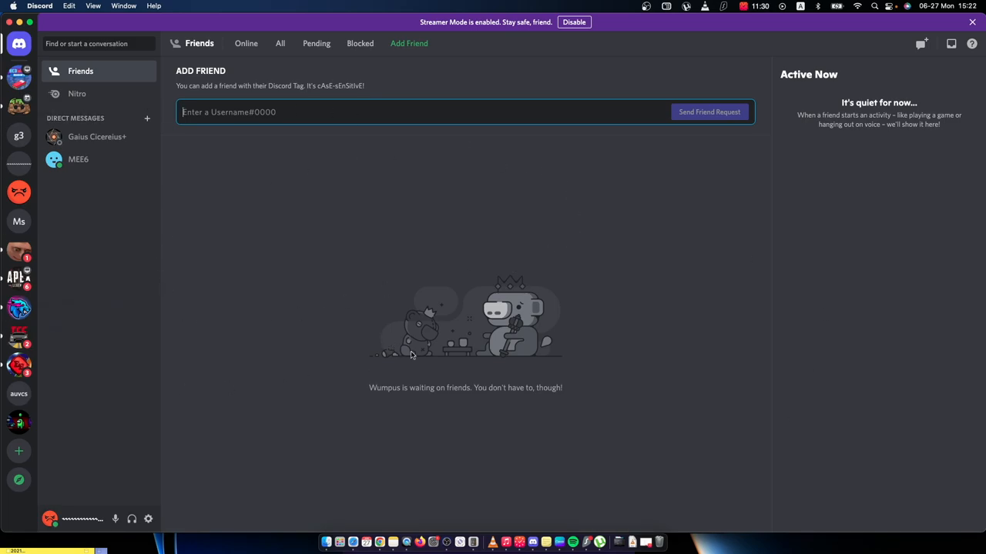
mouse_move(891, 123)
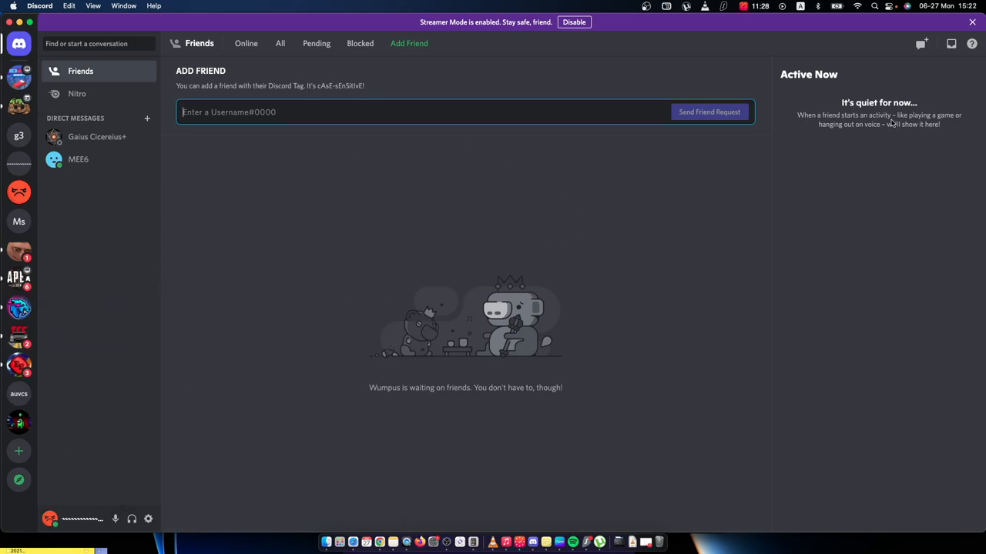
mouse_move(526, 50)
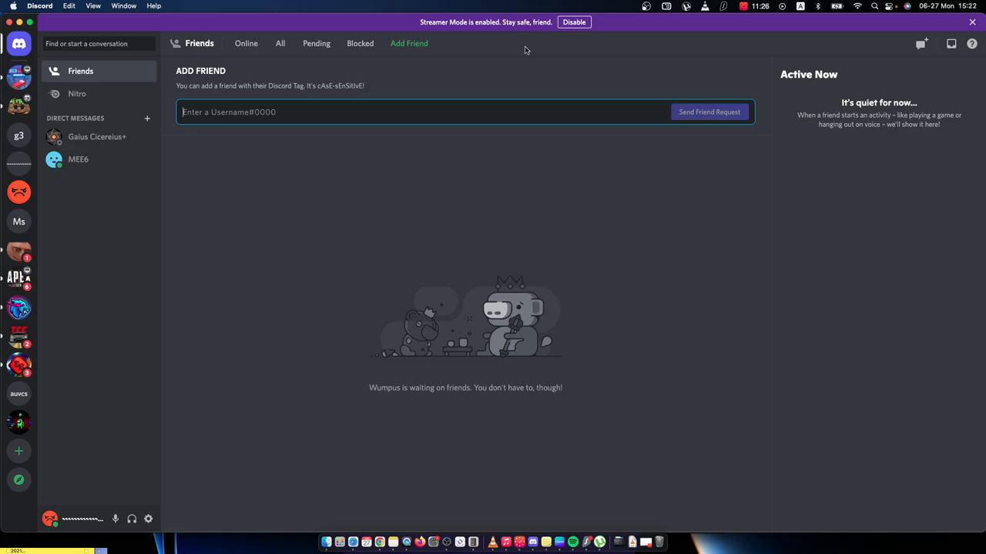
mouse_move(18, 480)
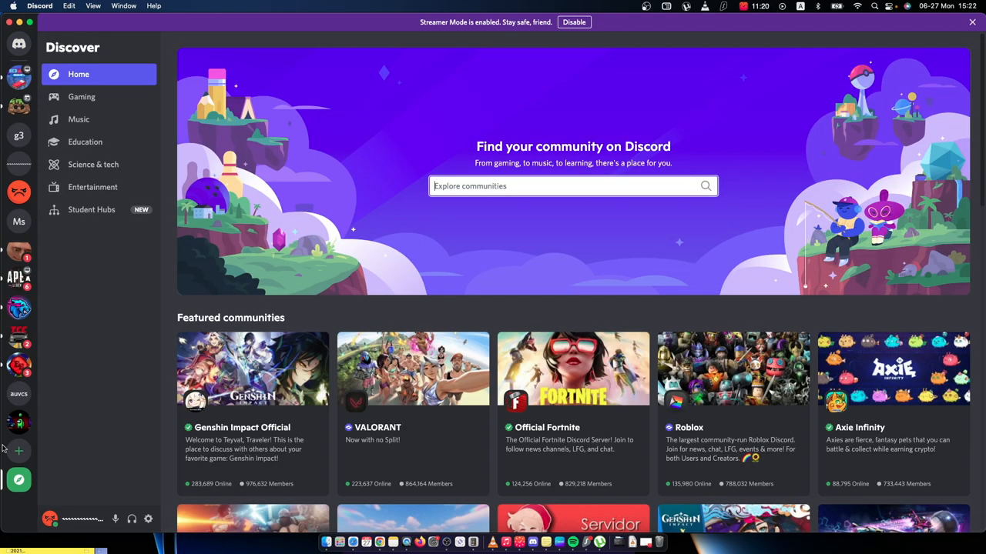
mouse_move(350, 189)
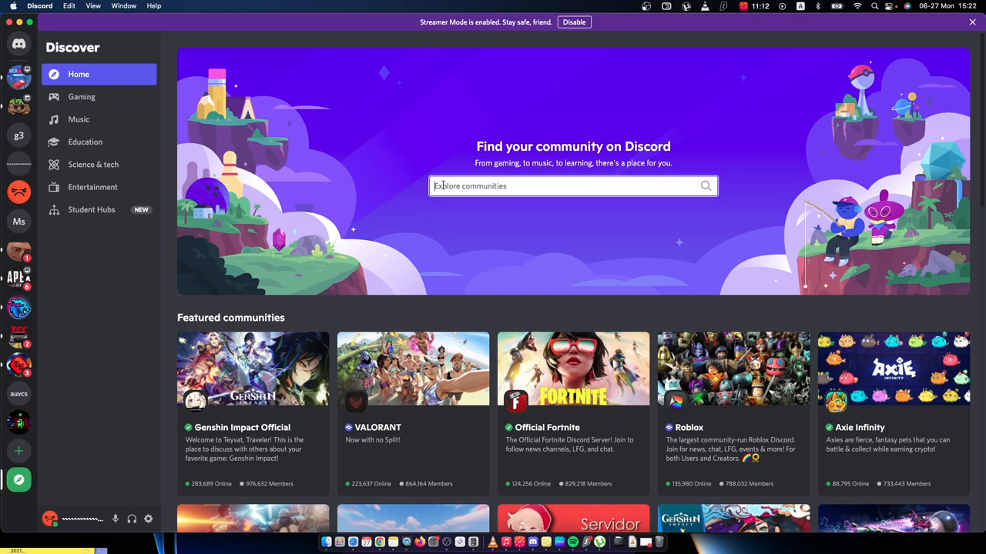
Start typing 'ape' into the Discover community search box.
type("apex legends")
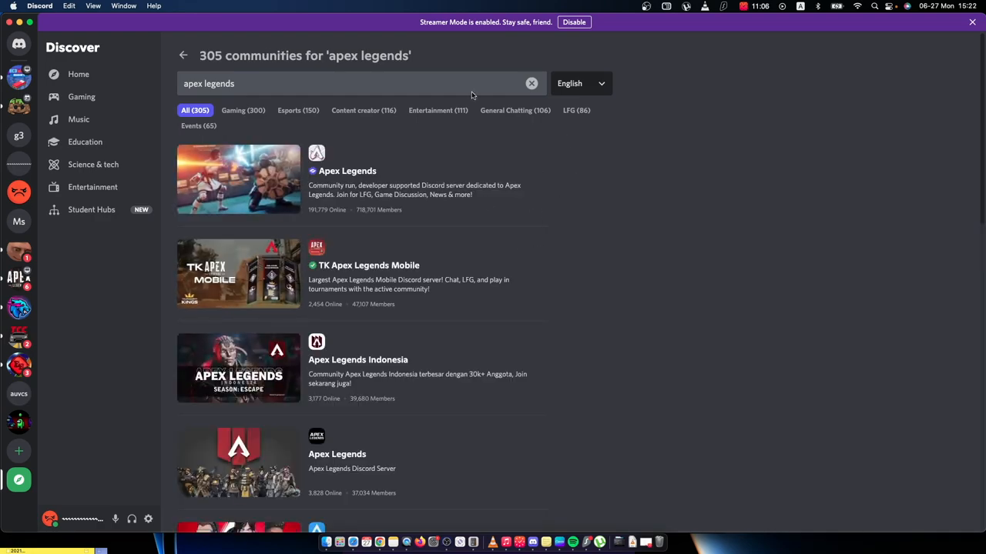
mouse_move(302, 187)
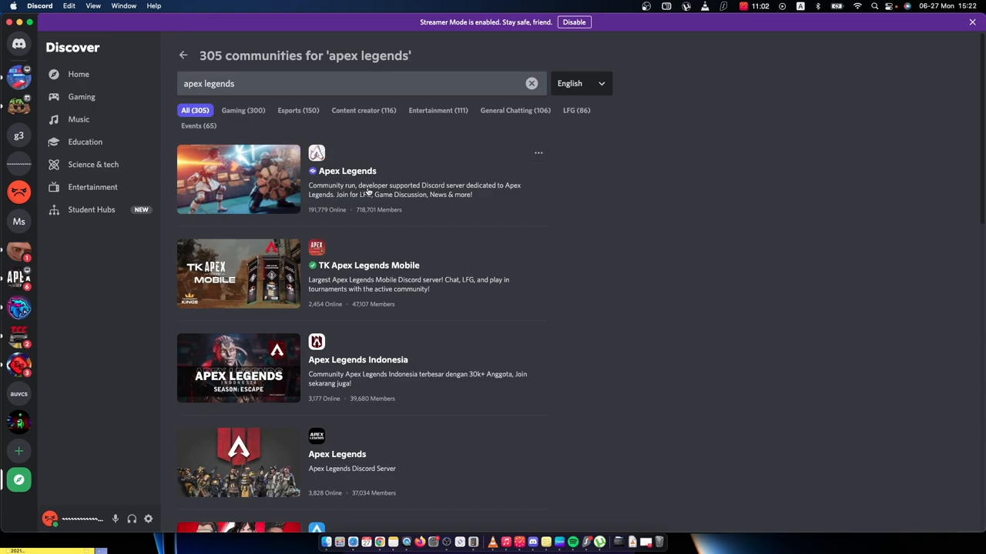
mouse_move(507, 193)
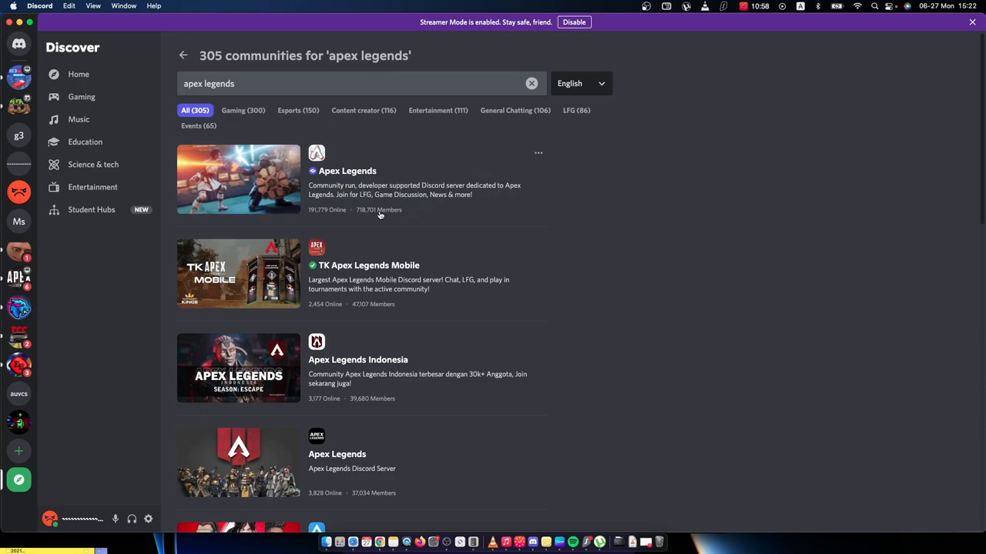
mouse_move(353, 223)
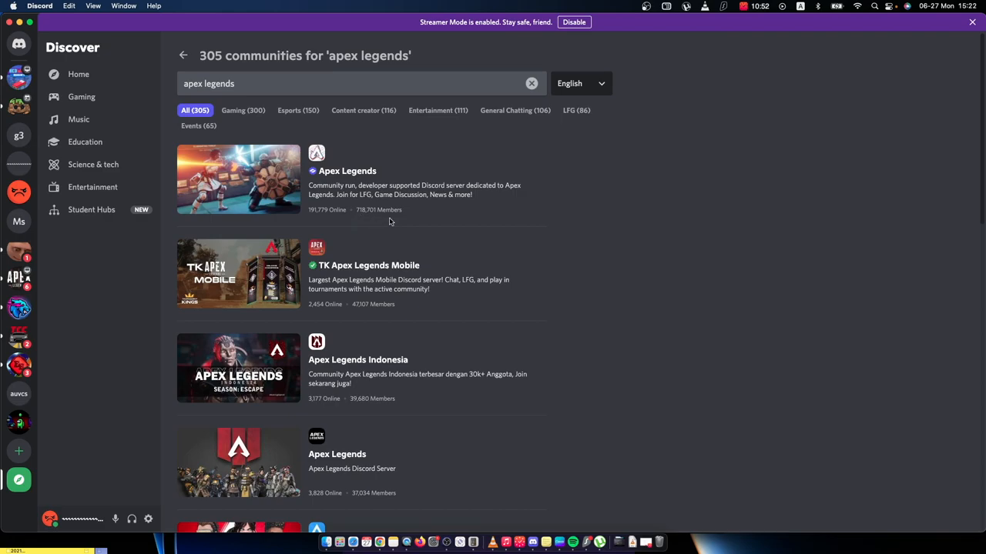
Scroll down the 'apex legends' results past the top Apex Legends entries.
scroll("down", 3)
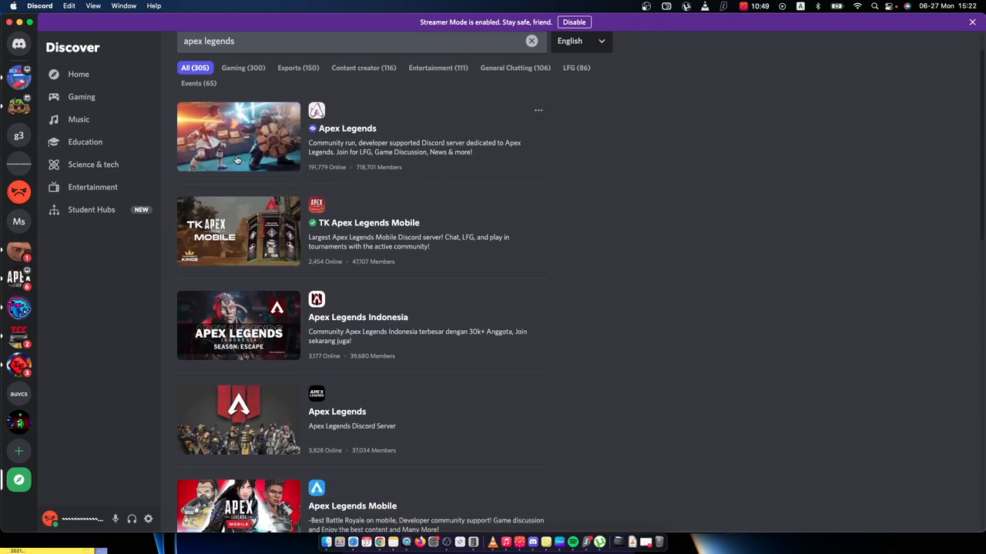
Preview the top Apex Legends server, dismiss its welcome pop-up, and browse rules-and-info.
left_click(238, 138)
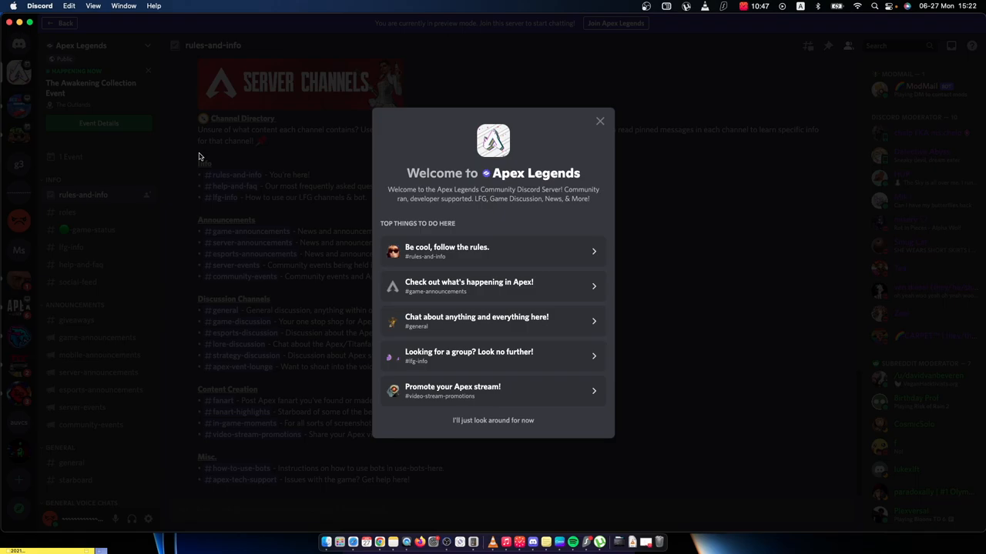
left_click(600, 121)
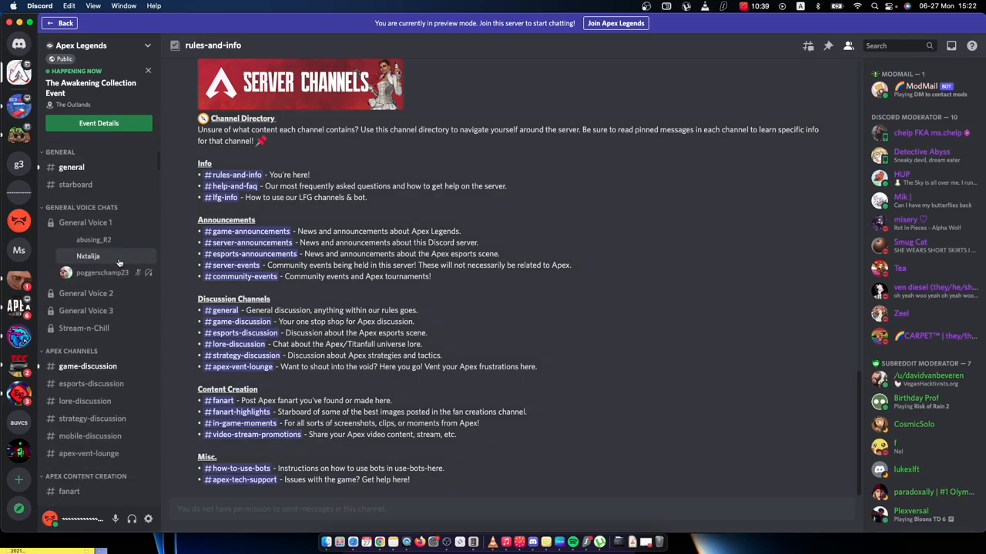
scroll("down", 3)
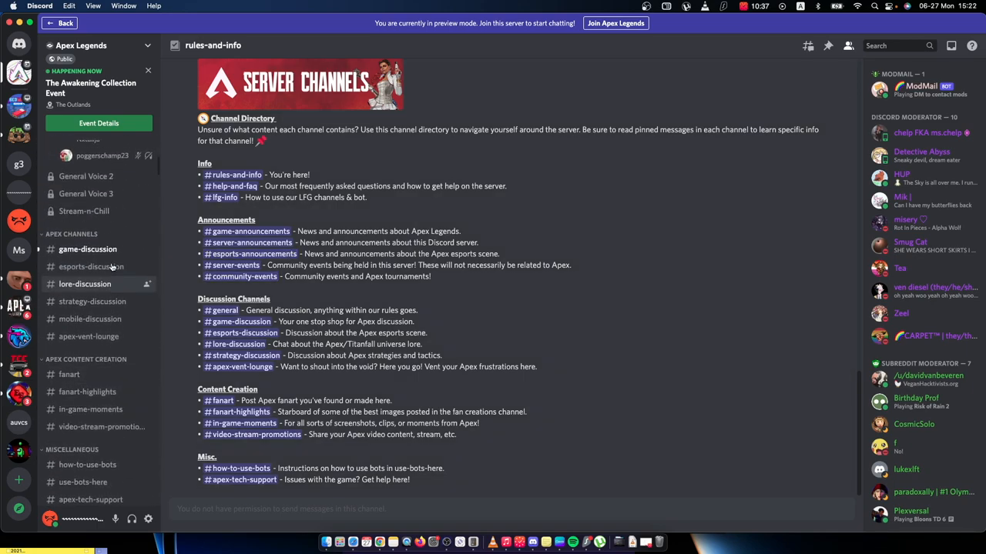